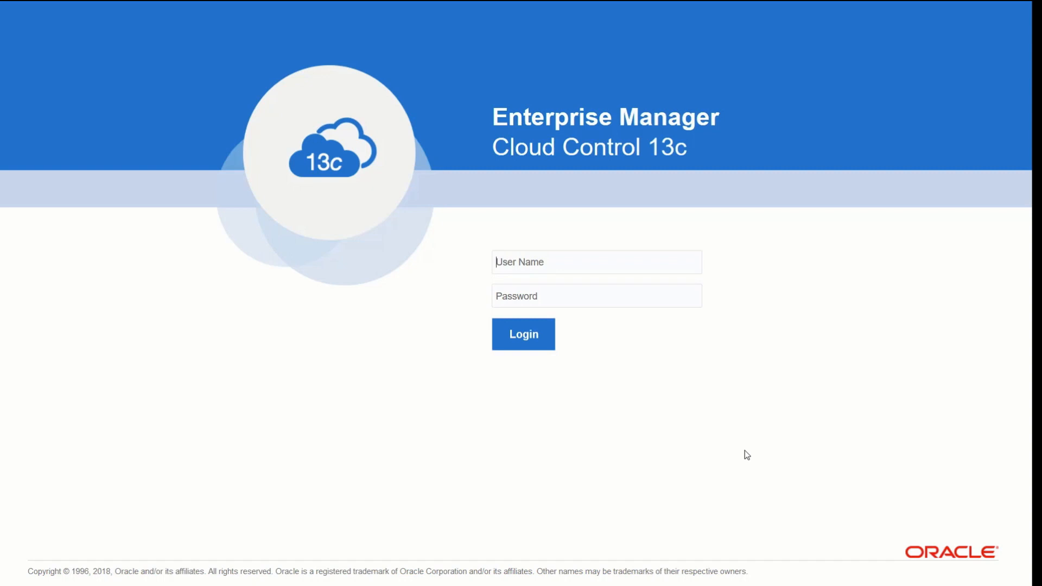
mouse_move(580, 302)
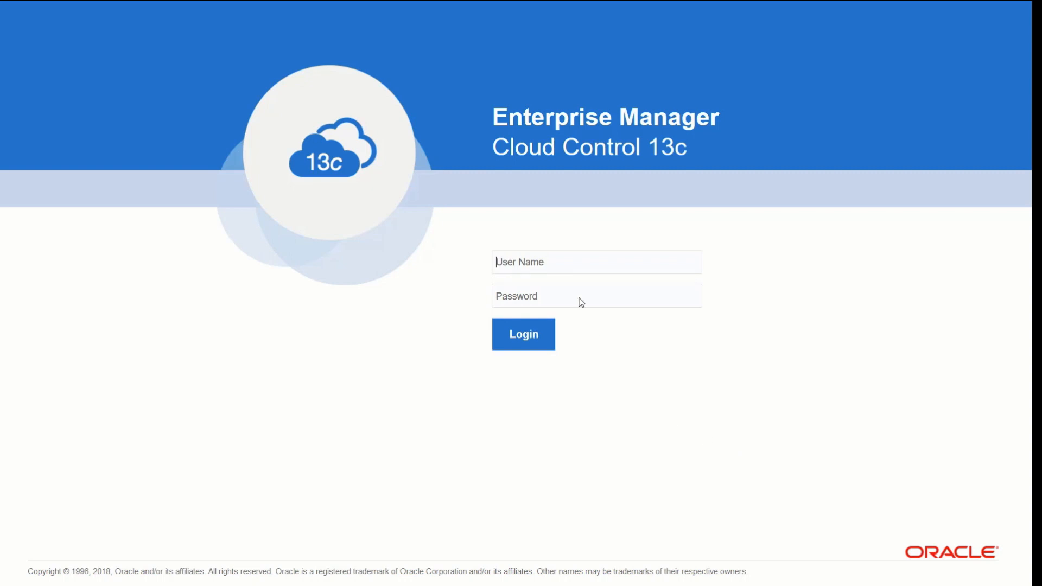
Enter 'sysman' as the User Name and move focus to the Password field.
text(sysman)
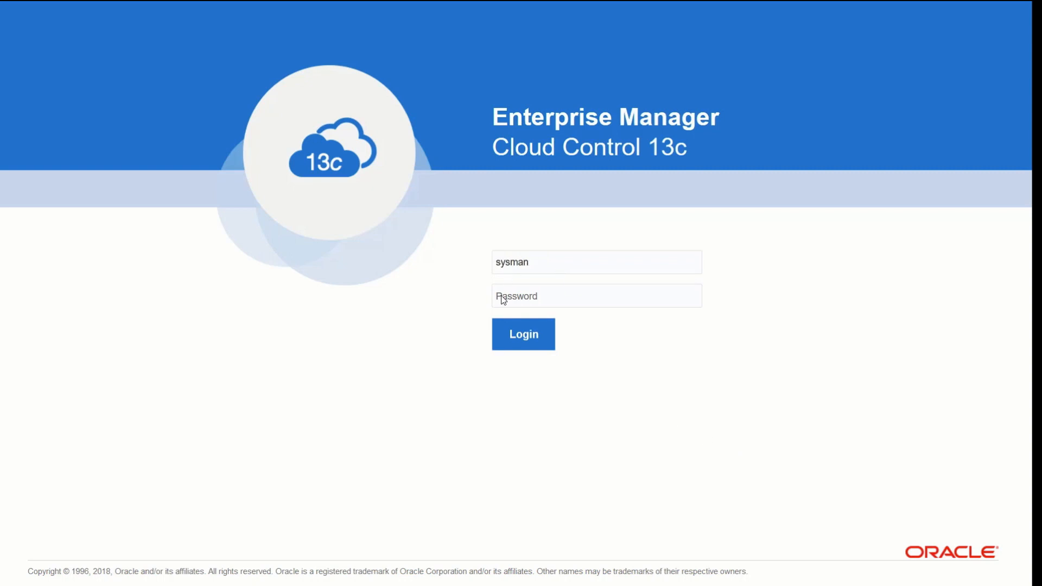
click(523, 334)
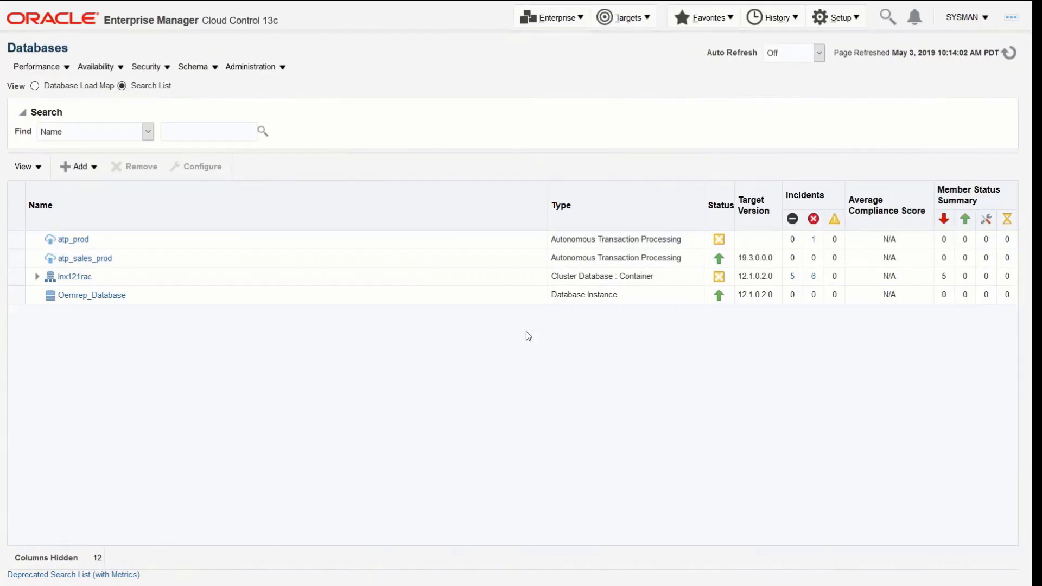
mouse_move(56, 272)
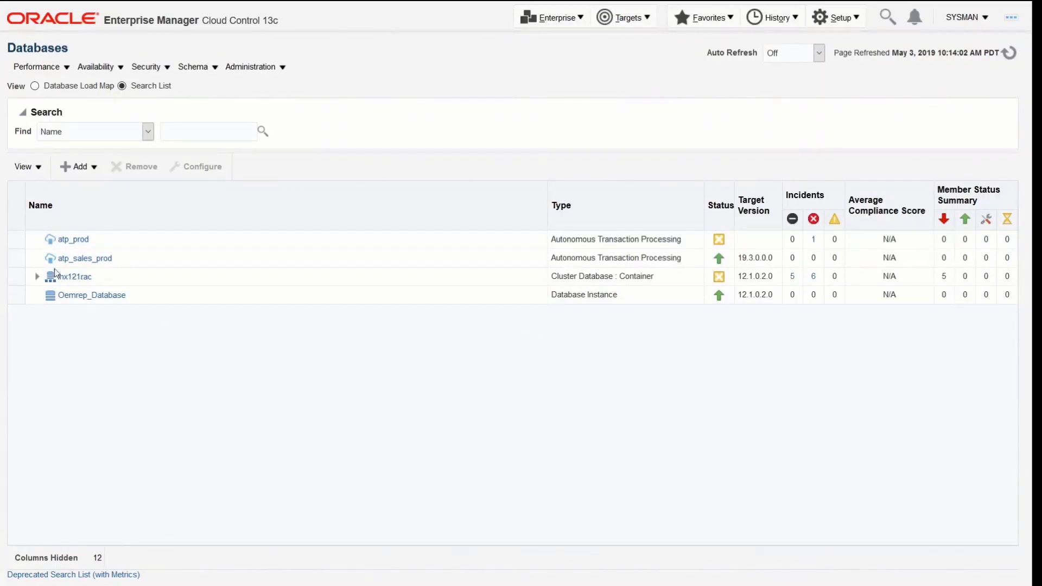
mouse_move(97, 281)
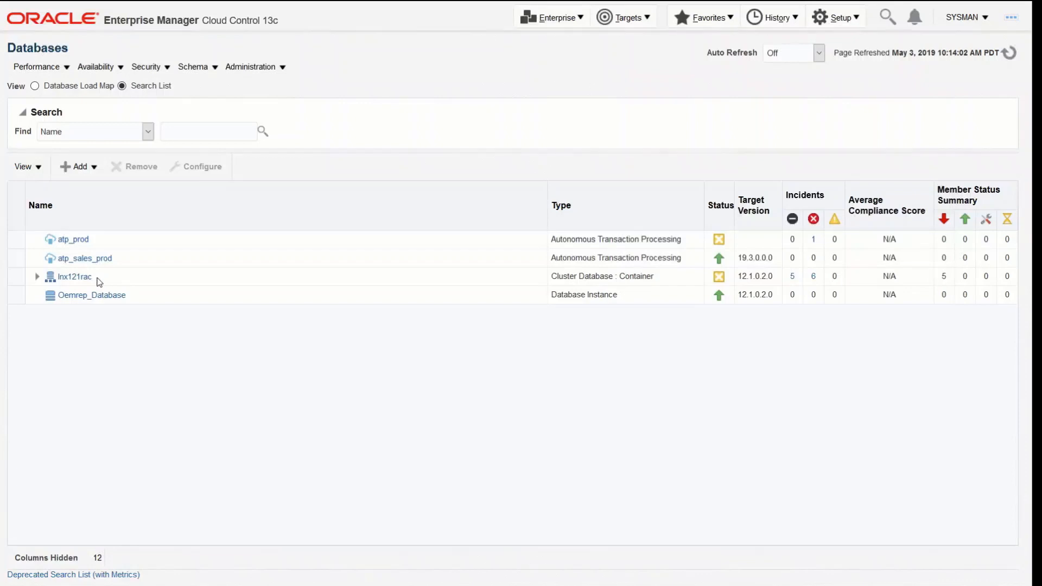
mouse_move(87, 239)
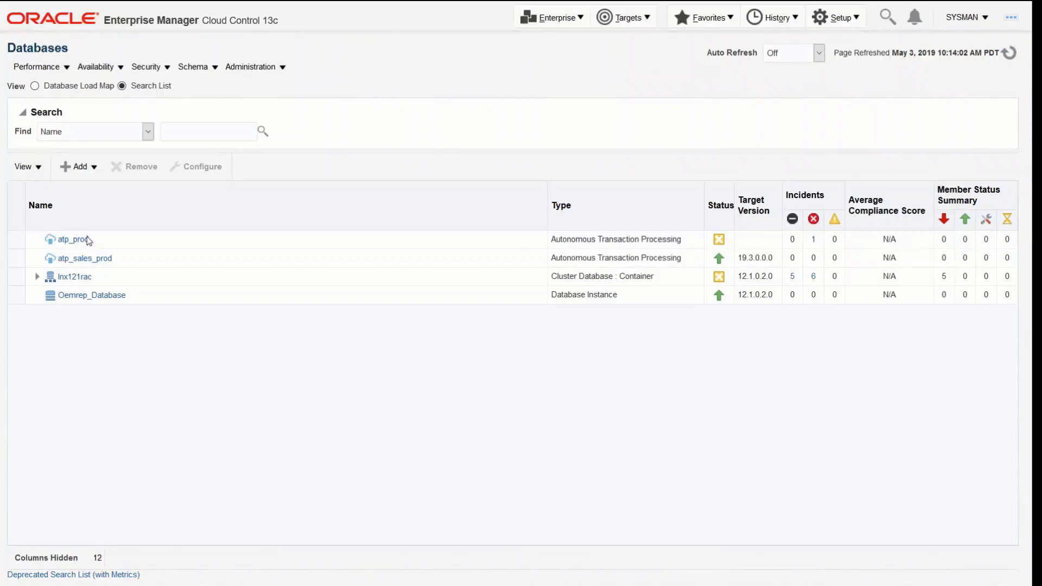
mouse_move(174, 298)
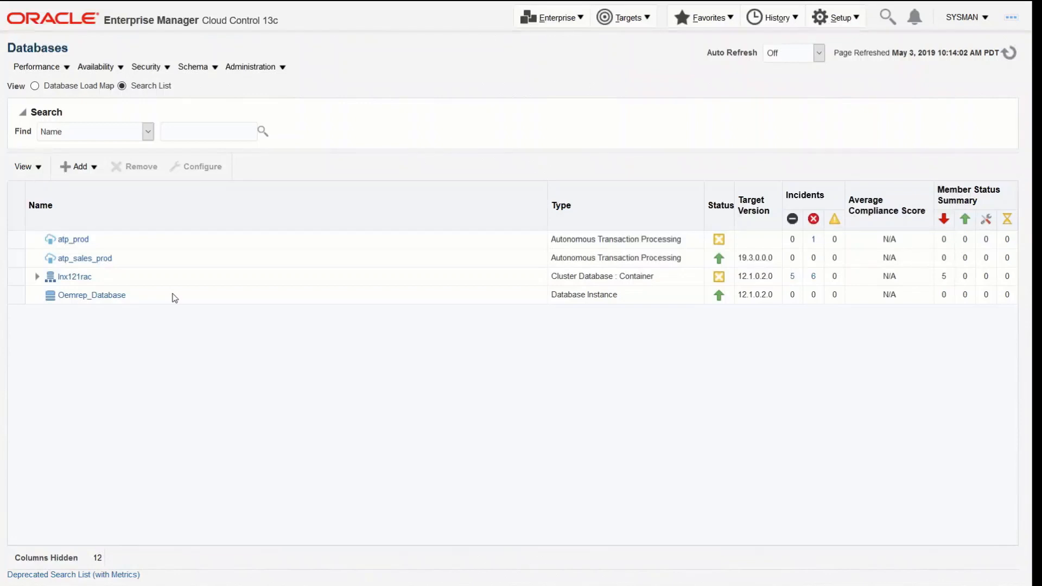
mouse_move(118, 276)
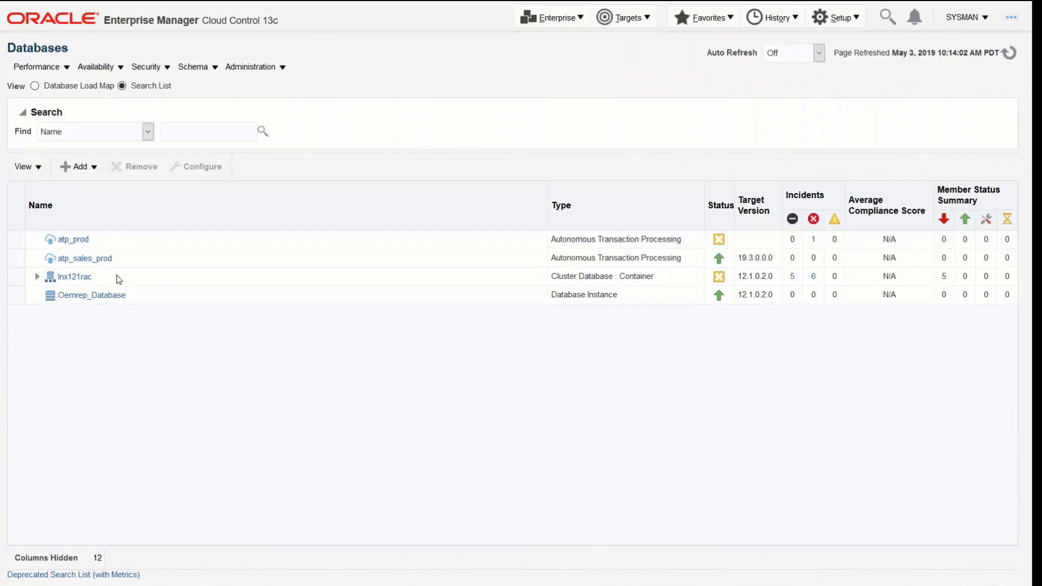
mouse_move(101, 258)
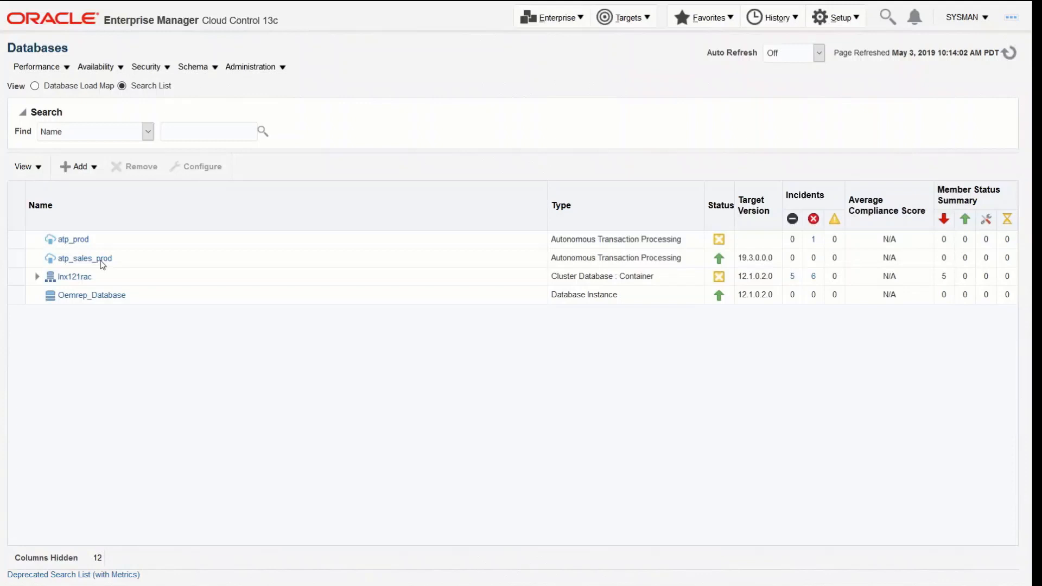
Open the atp_sales_prod database home page from the Databases list.
click(83, 258)
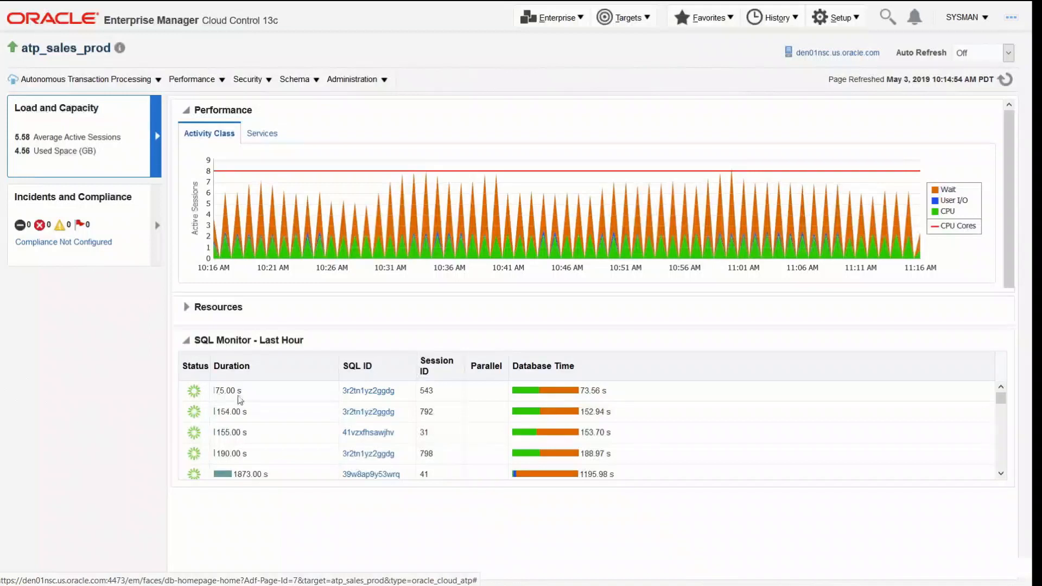
mouse_move(317, 461)
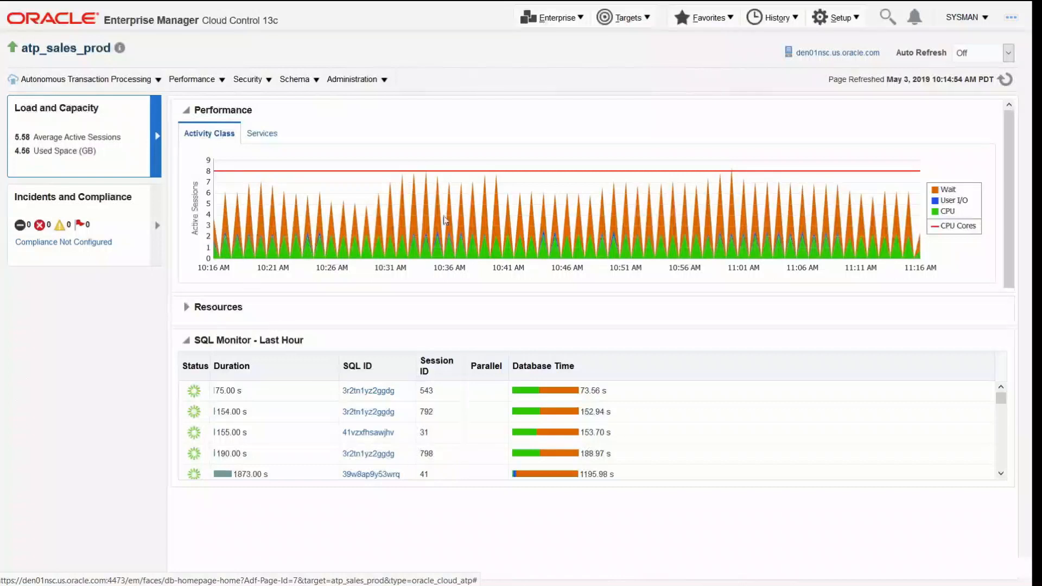
mouse_move(838, 309)
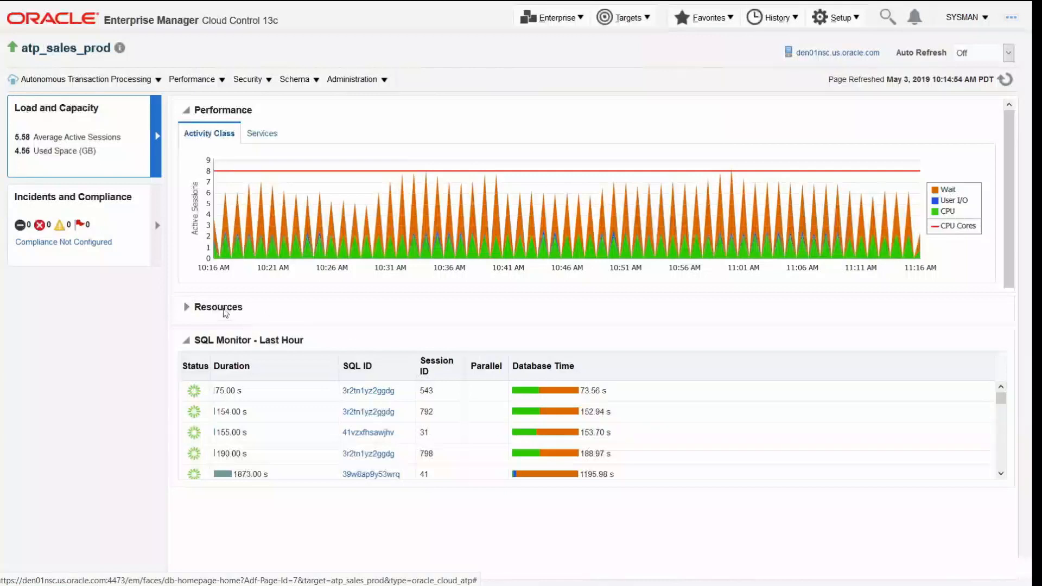
Expand the Resources section to show CPU, sessions, memory and storage charts.
click(186, 307)
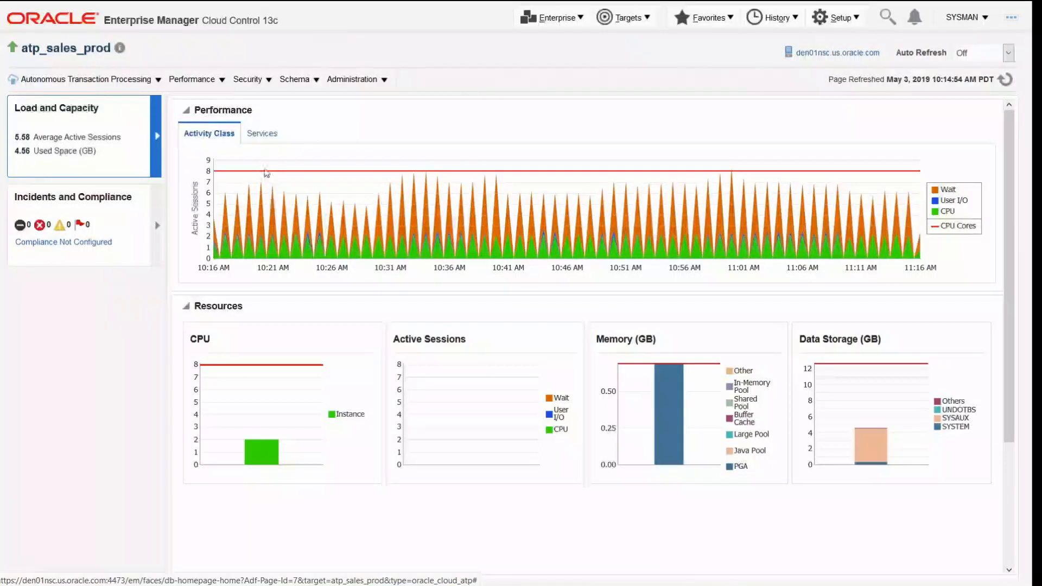
Collapse the Resources section on the atp_sales_prod home page.
click(194, 80)
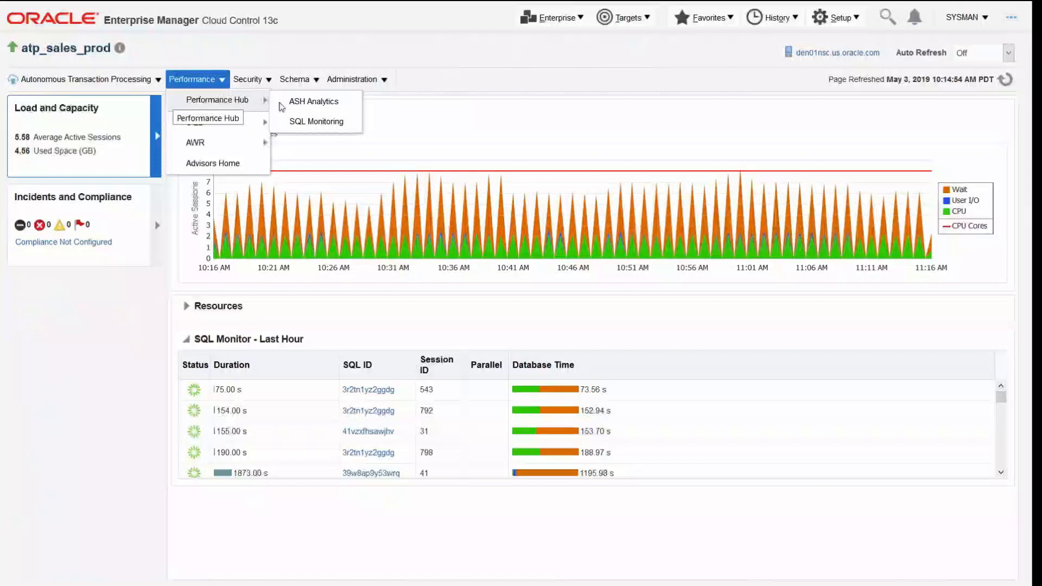
mouse_move(294, 107)
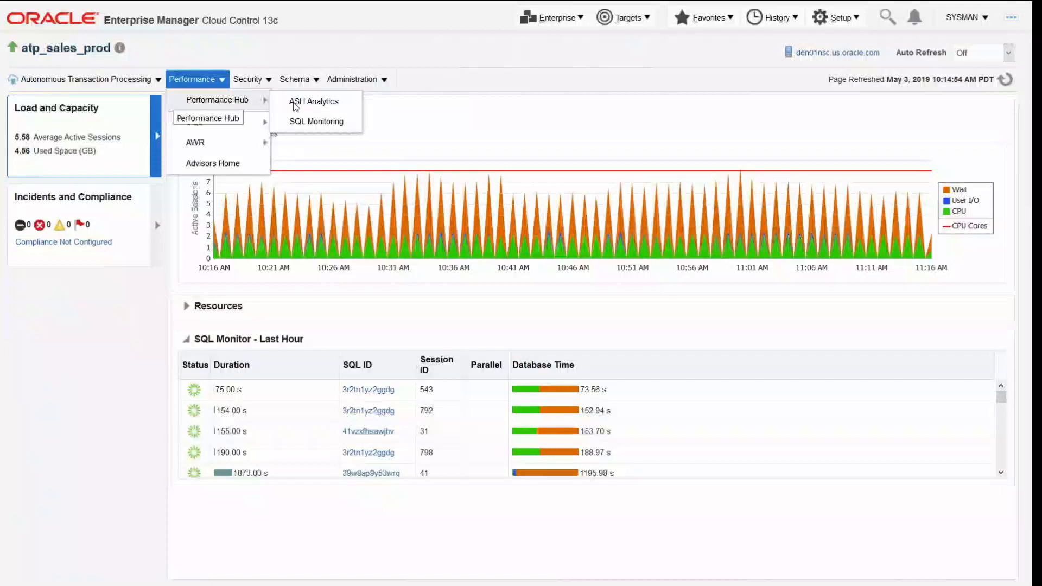
Open ASH Analytics in Performance Hub, logging in with the ATP_MONITORING_ADMIN credential.
click(314, 101)
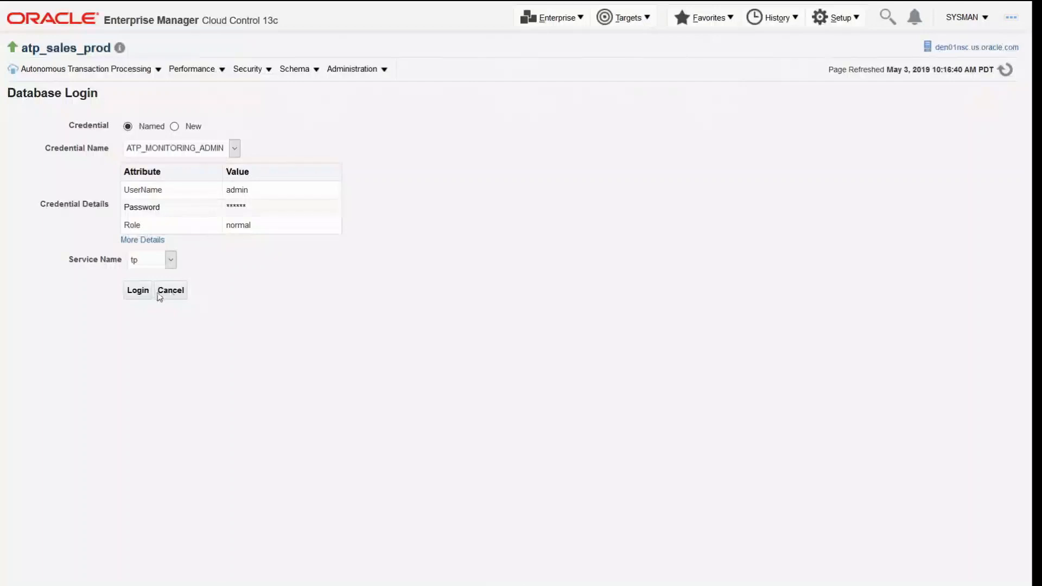
click(138, 291)
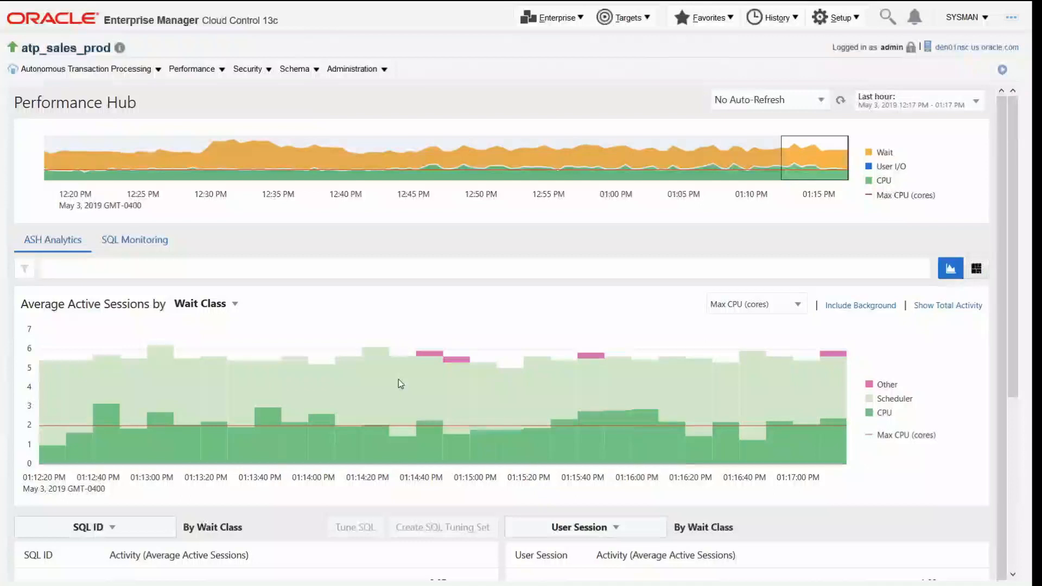
mouse_move(382, 275)
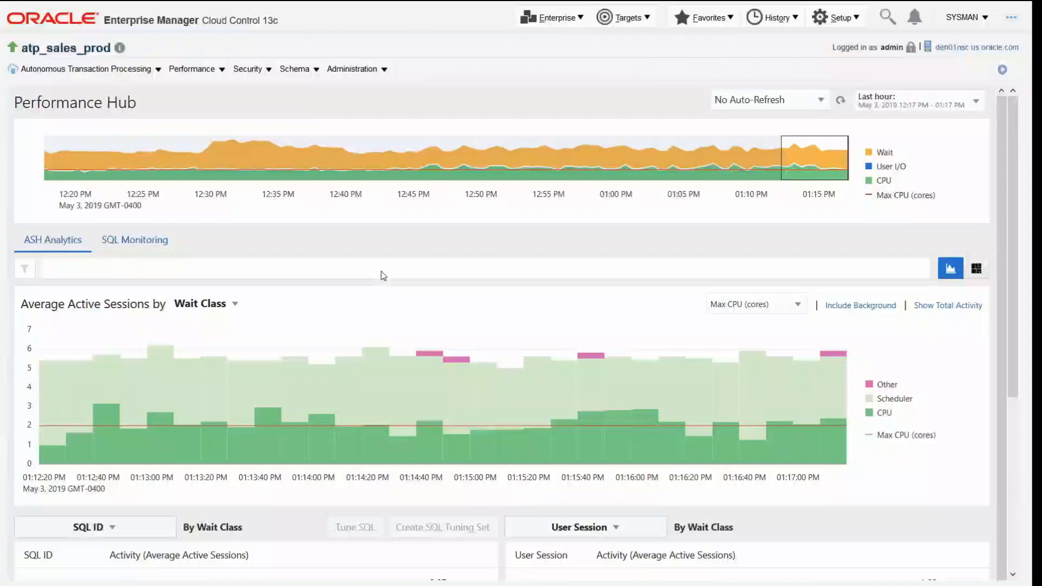
mouse_move(815, 216)
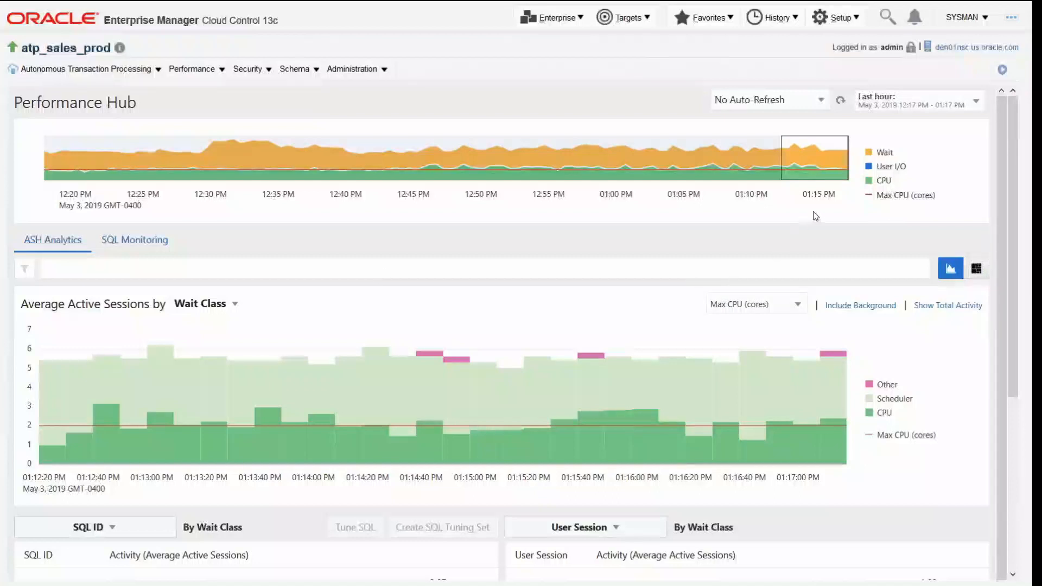
mouse_move(931, 161)
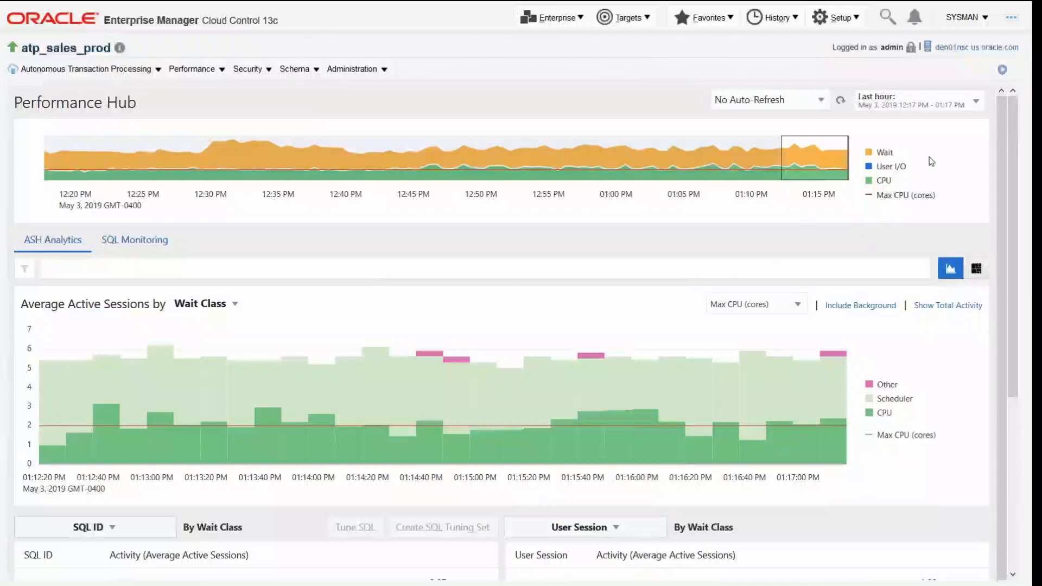
mouse_move(931, 165)
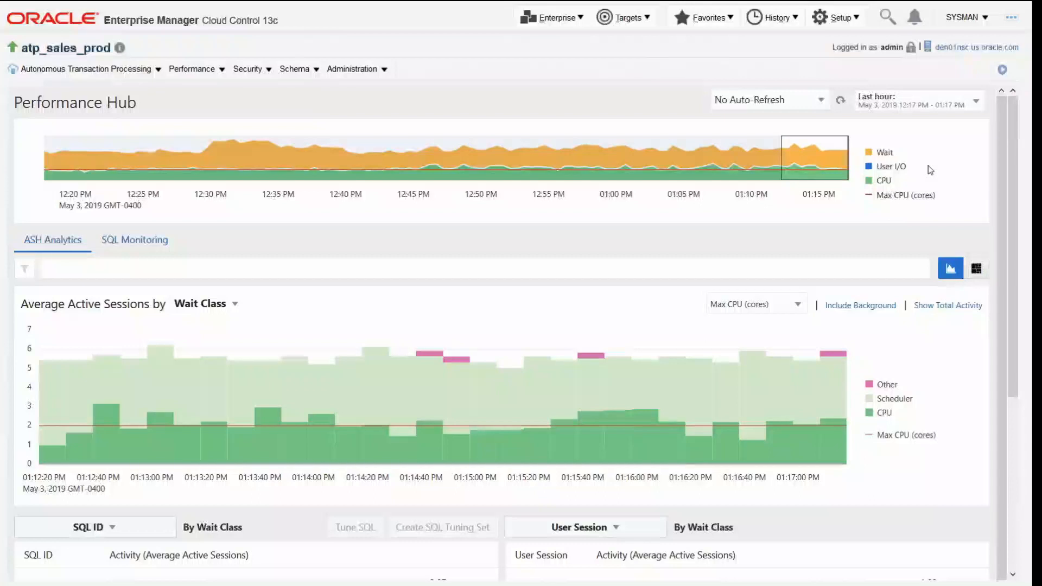
mouse_move(189, 162)
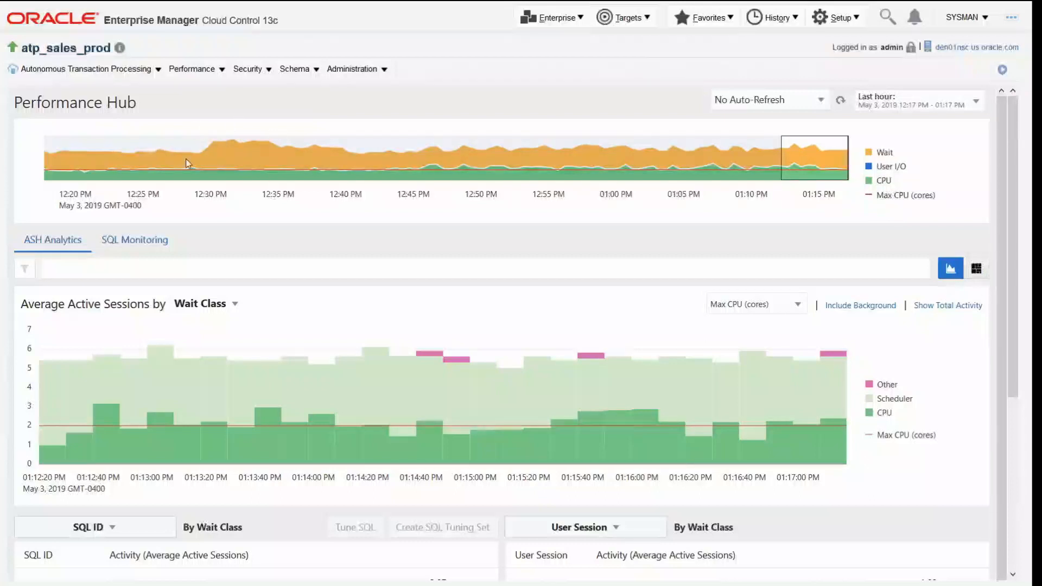
mouse_move(803, 168)
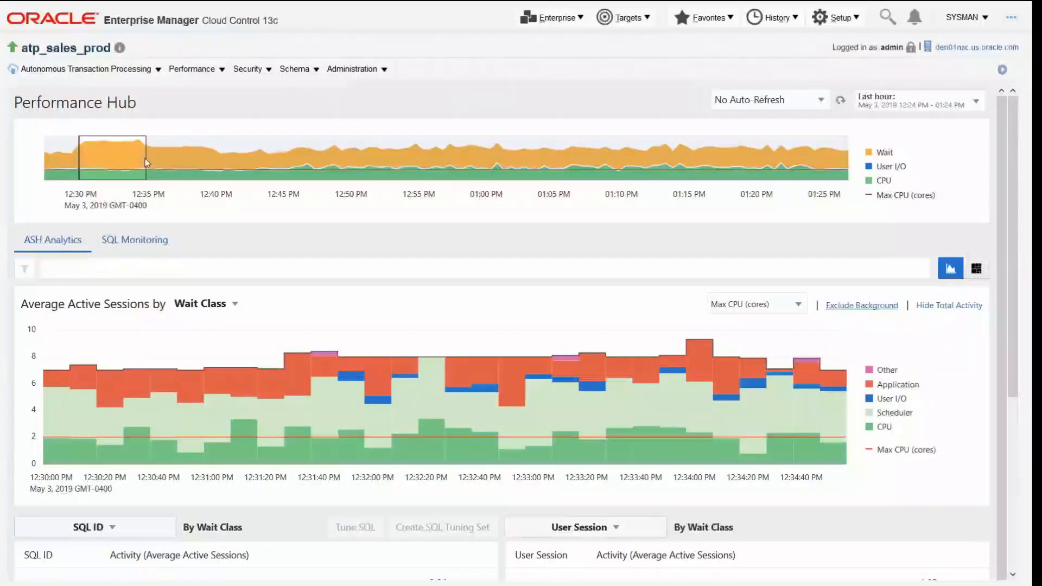
mouse_move(636, 288)
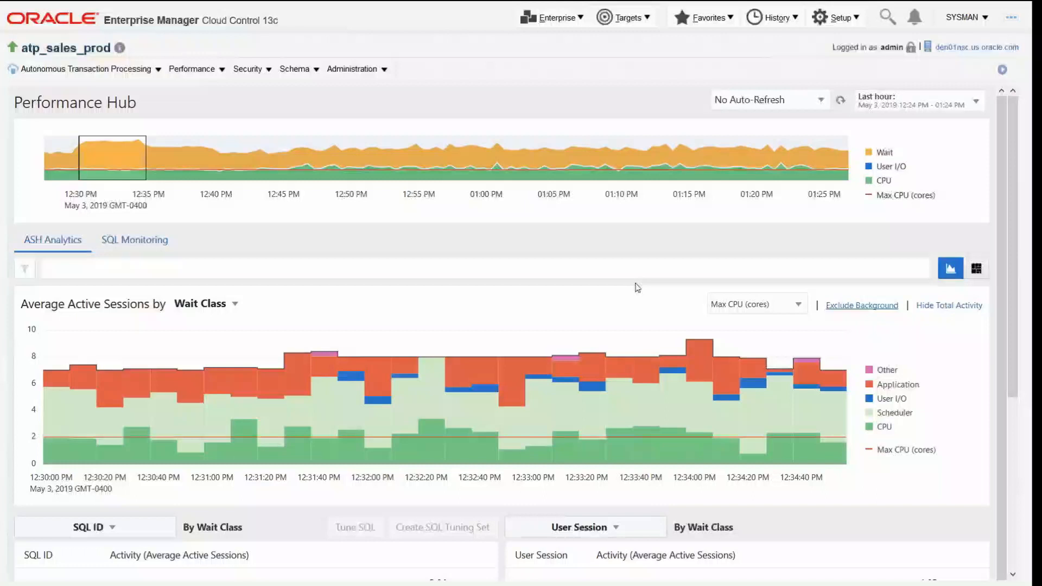
mouse_move(948, 375)
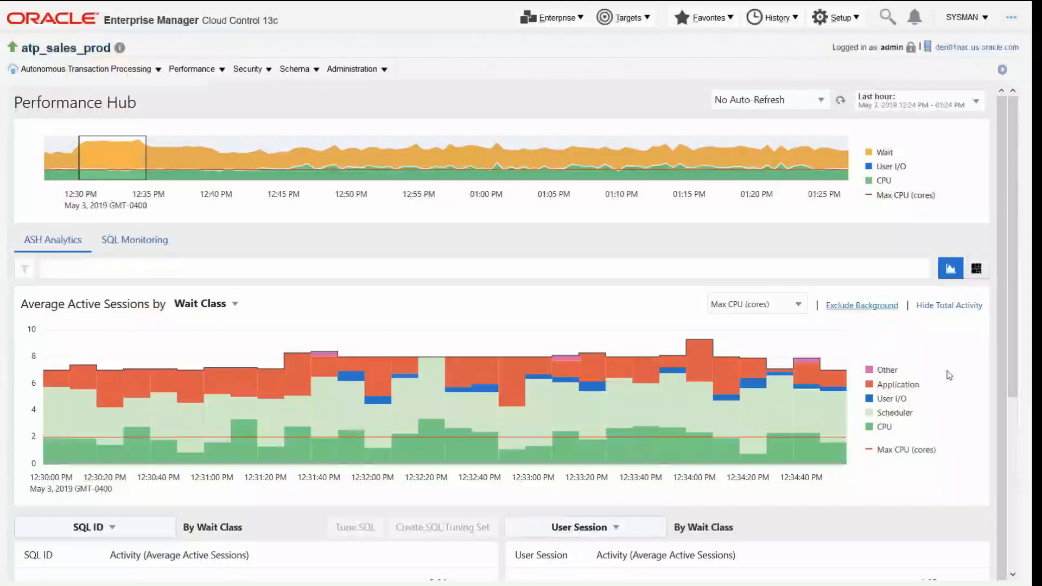
mouse_move(916, 391)
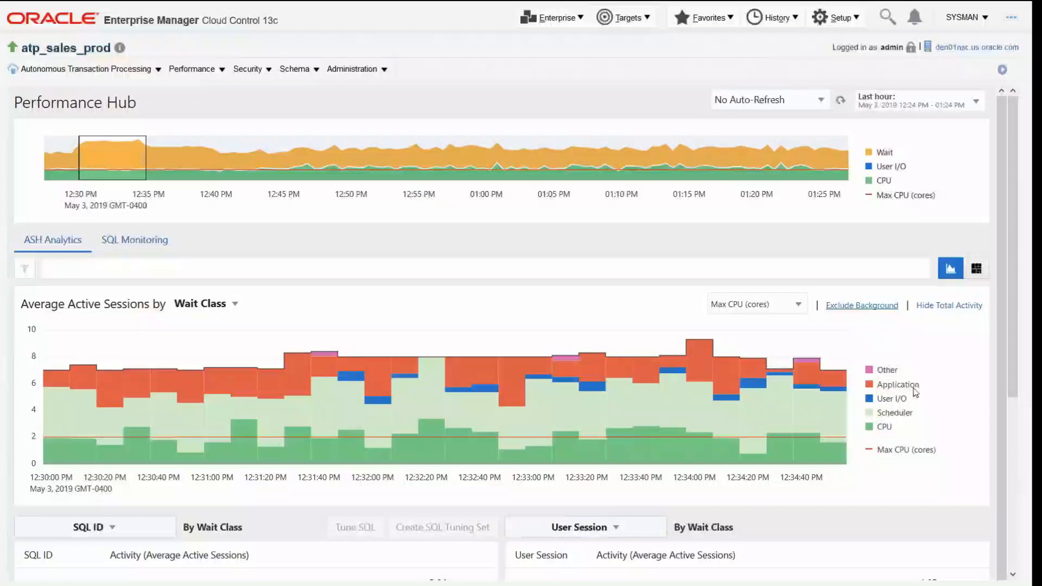
mouse_move(296, 379)
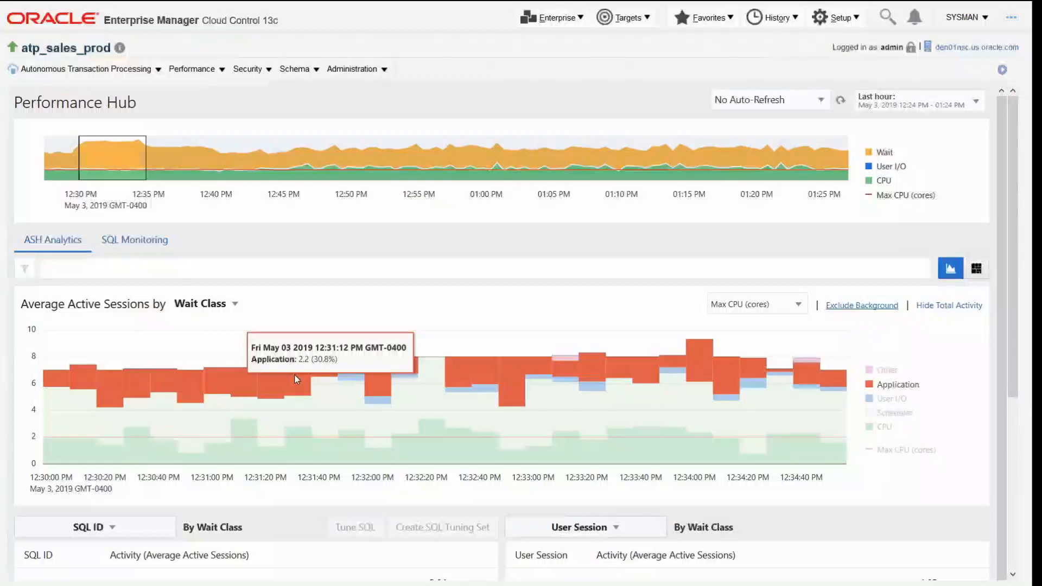
Filter ASH Analytics to Wait Class: Application, revealing enq: TX row lock contention.
click(296, 379)
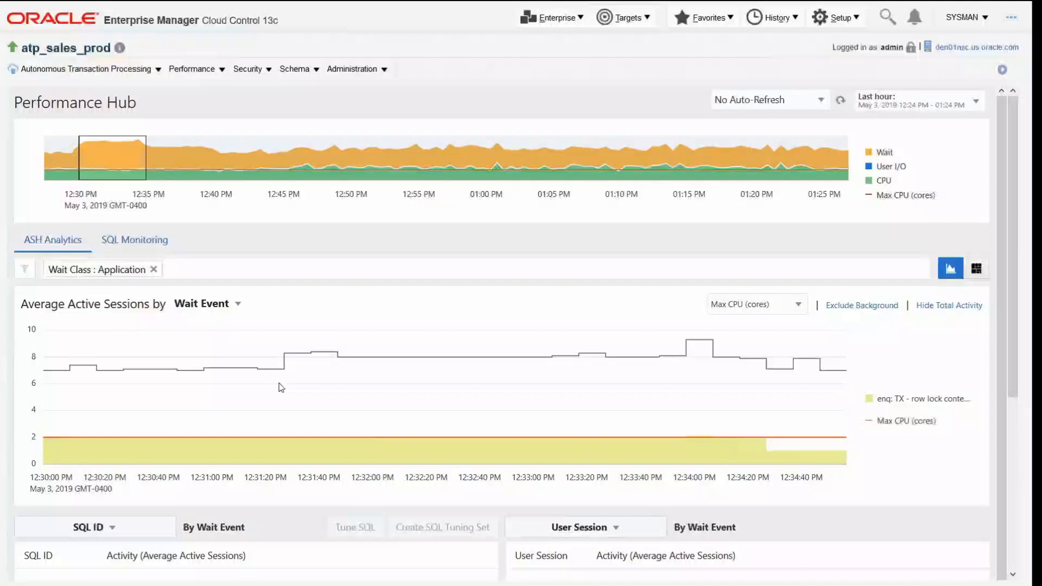
mouse_move(946, 411)
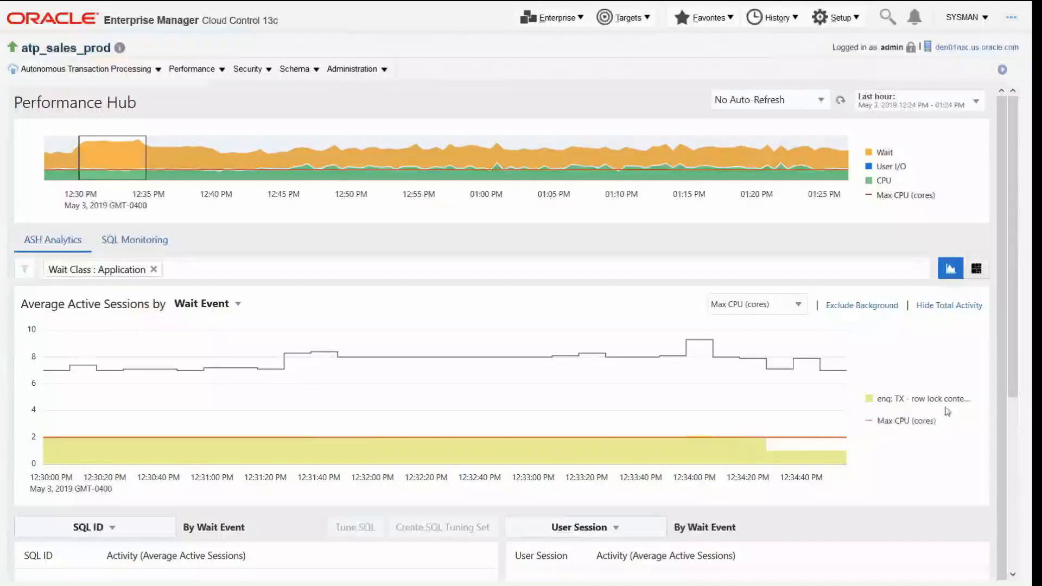